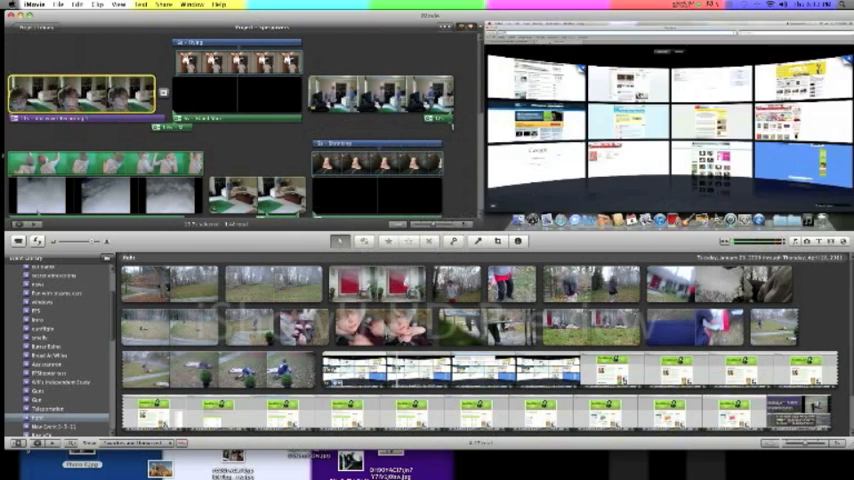
# - Bring up iMovie Preferences from the iMovie menu, showing the General pane
pyautogui.click(362, 284)
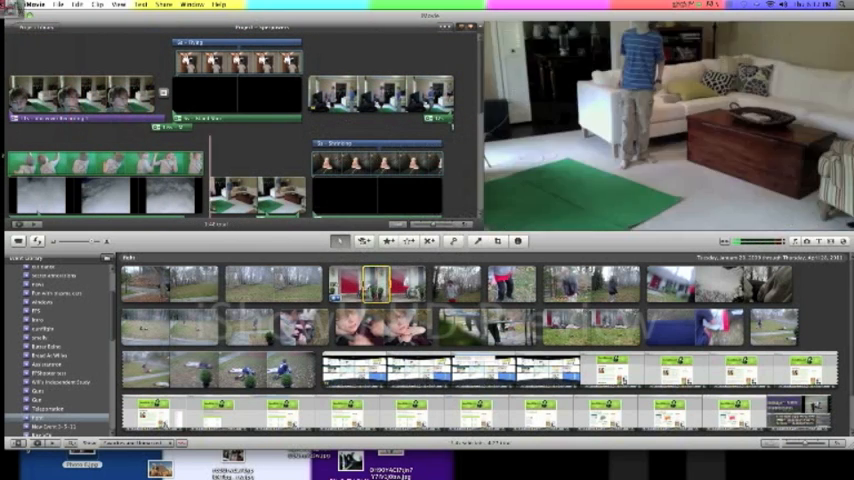
pyautogui.click(100, 90)
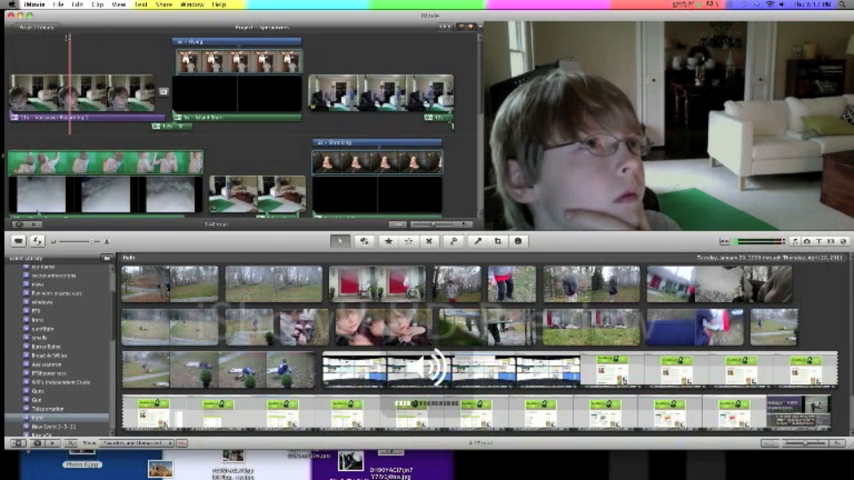
pyautogui.click(24, 8)
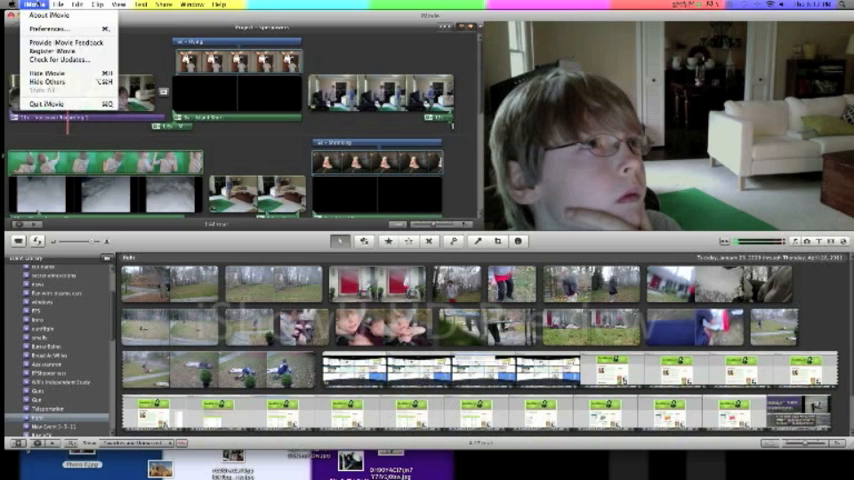
pyautogui.click(28, 8)
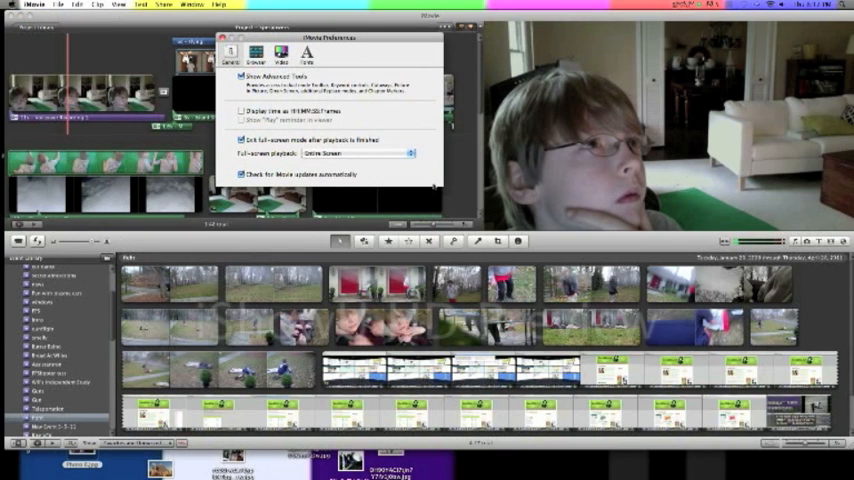
# - Leave Show Advanced Tools ticked, check the Video pane, then close Preferences
pyautogui.click(236, 76)
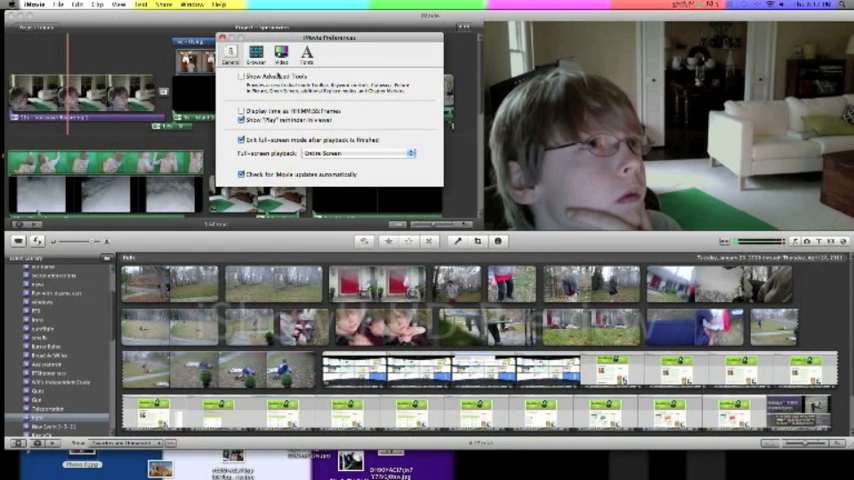
pyautogui.click(234, 76)
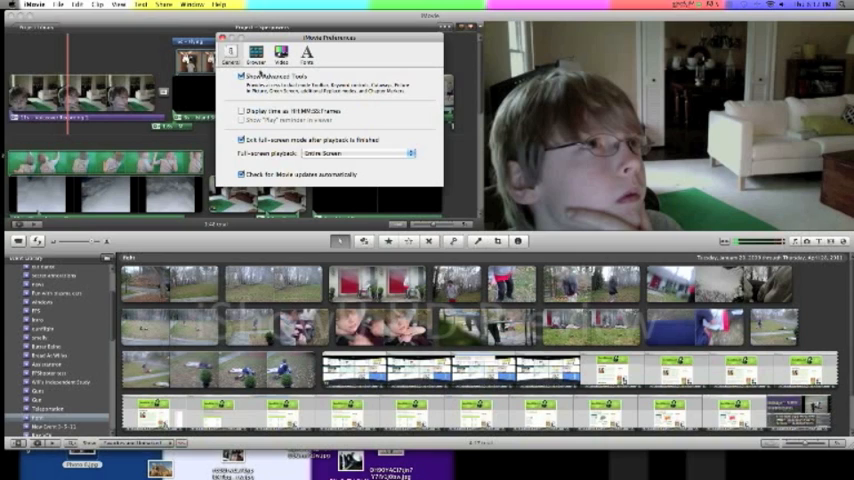
pyautogui.click(242, 76)
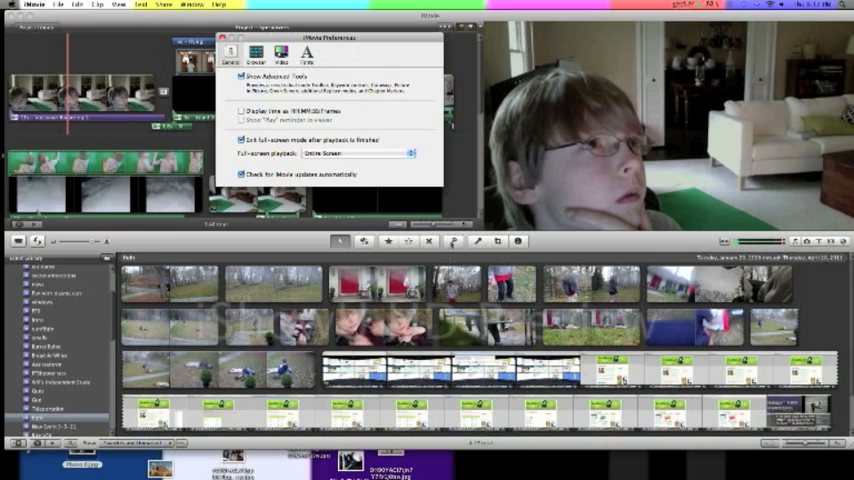
pyautogui.click(236, 72)
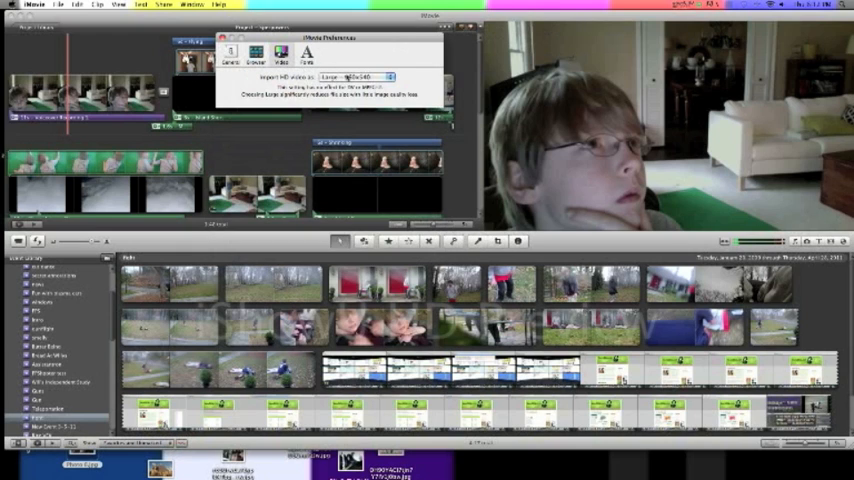
pyautogui.click(380, 76)
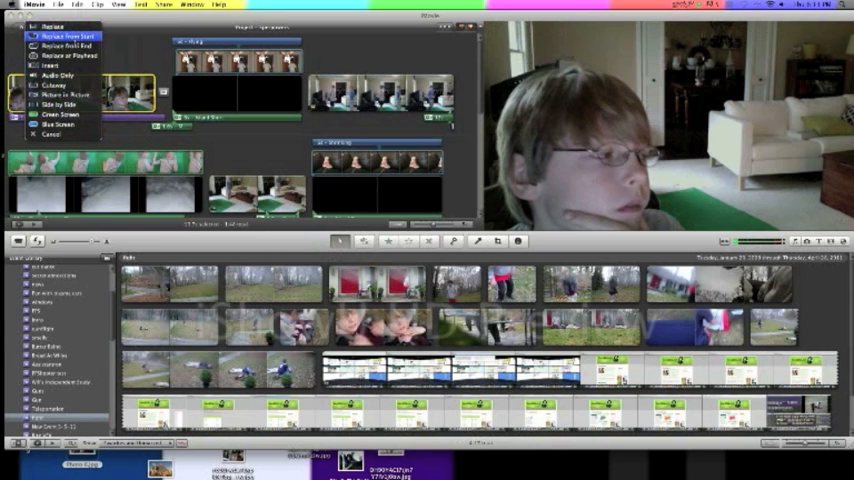
pyautogui.moveTo(64, 64)
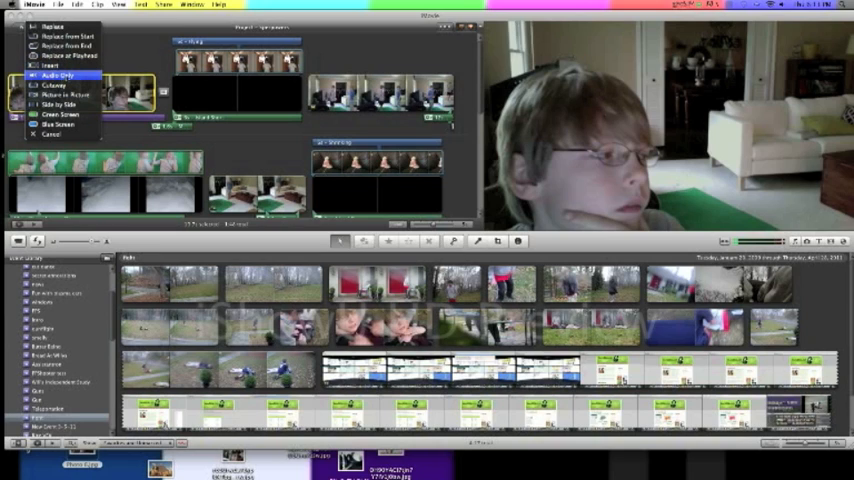
pyautogui.moveTo(62, 114)
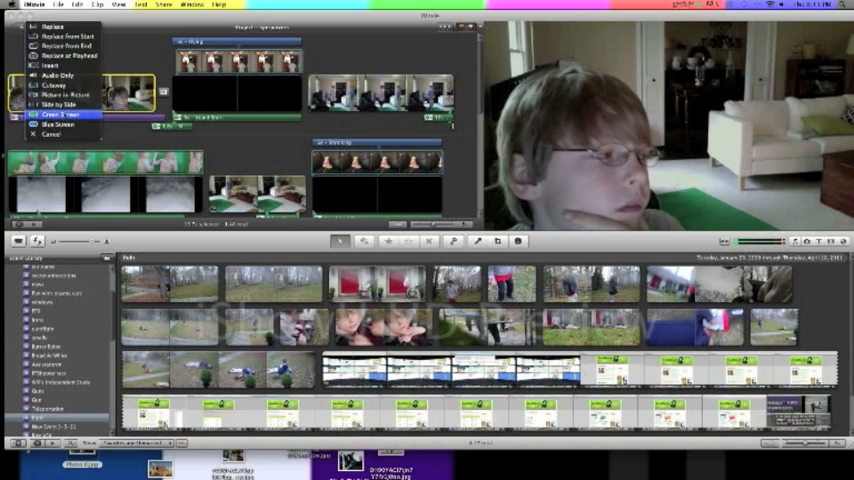
pyautogui.click(62, 116)
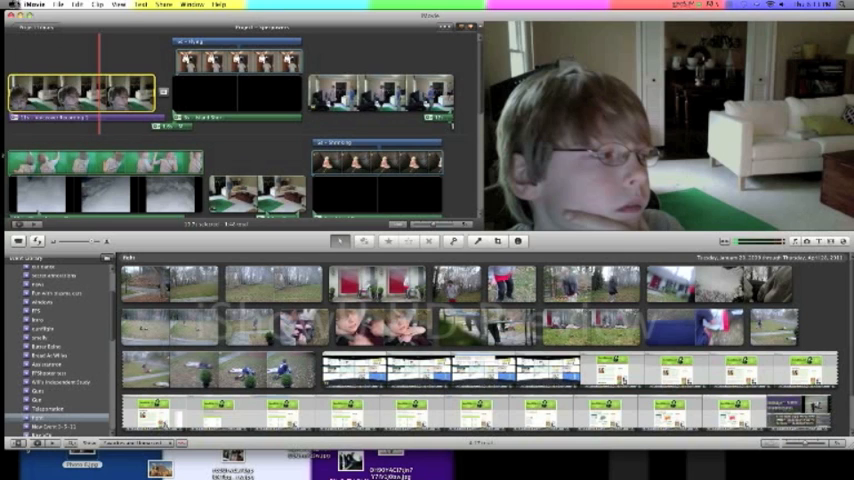
pyautogui.click(216, 8)
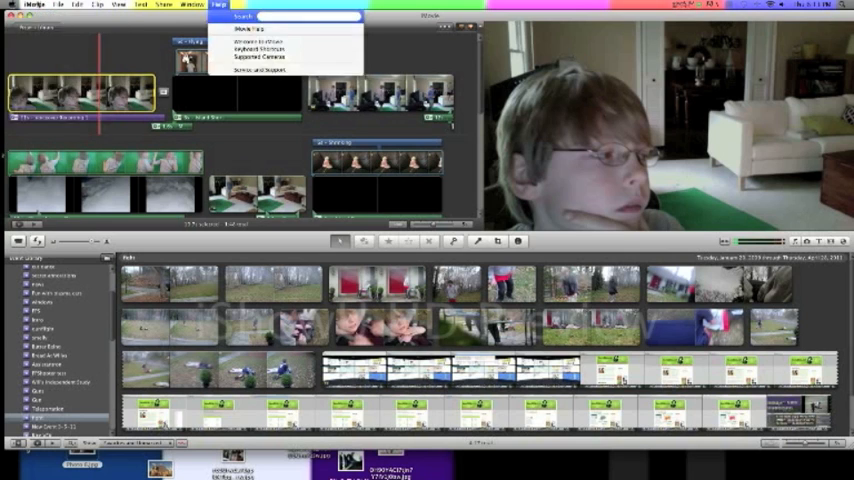
# - Untick Show Advanced Tools in Preferences, then reopen the iMovie menu
pyautogui.click(62, 6)
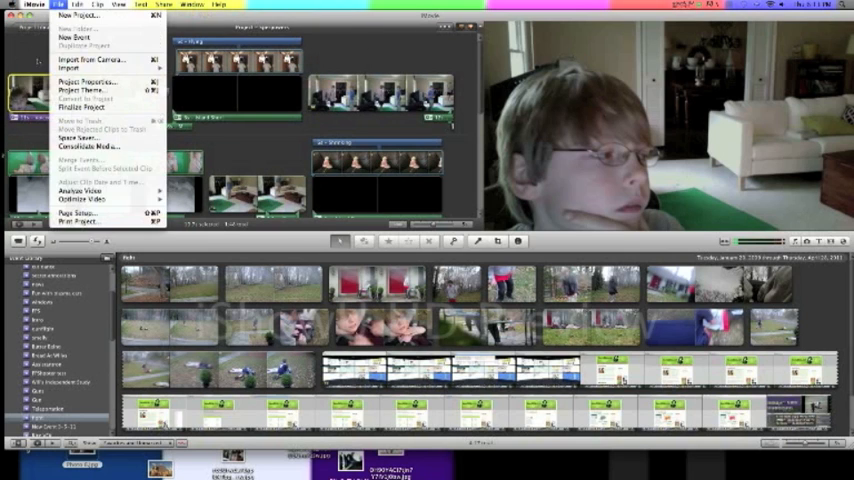
pyautogui.click(14, 4)
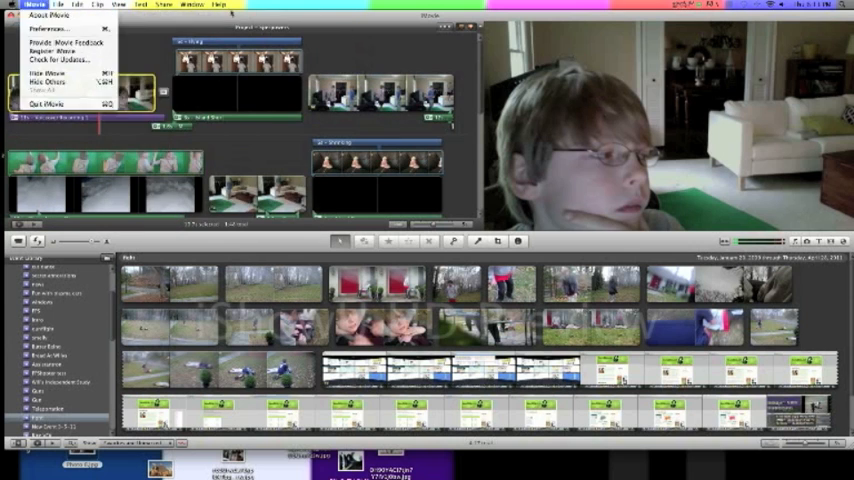
pyautogui.click(62, 12)
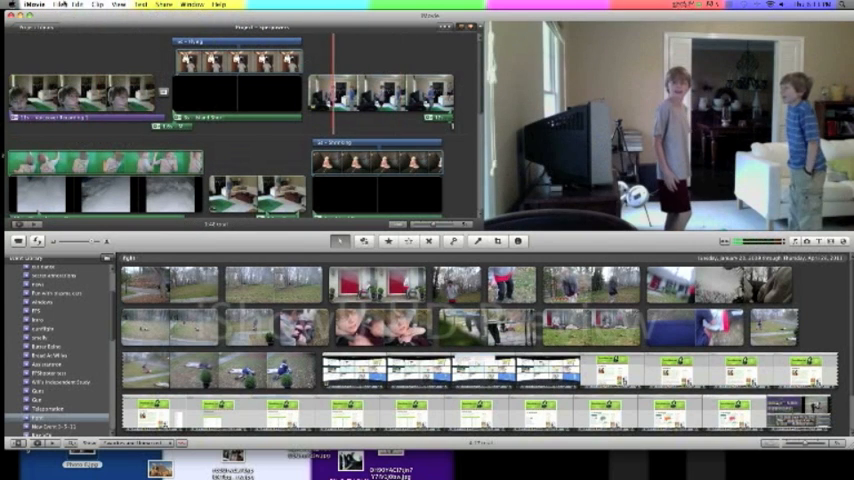
pyautogui.click(30, 4)
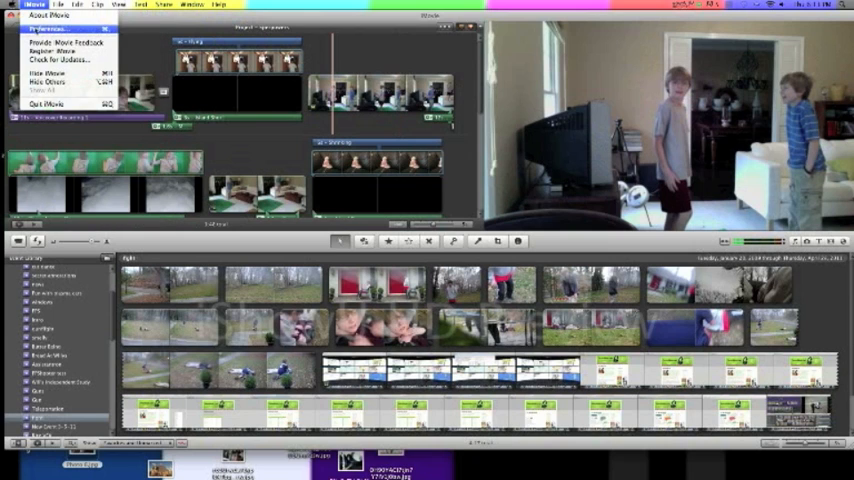
pyautogui.click(56, 30)
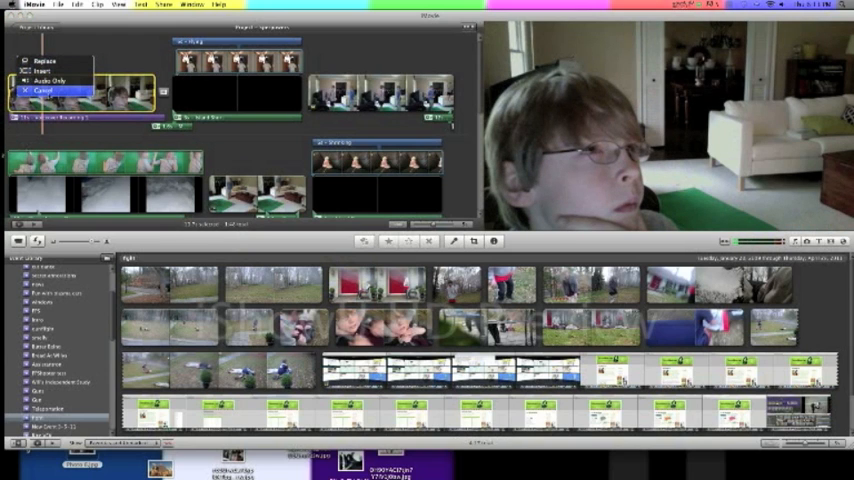
pyautogui.click(36, 6)
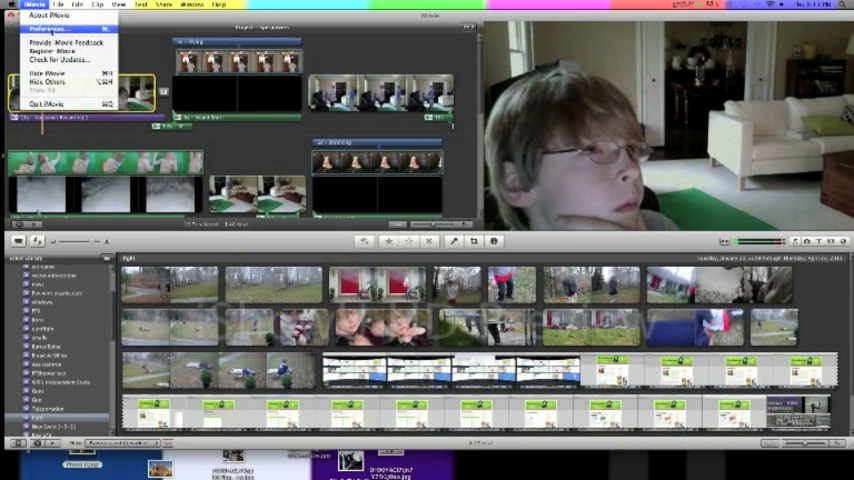